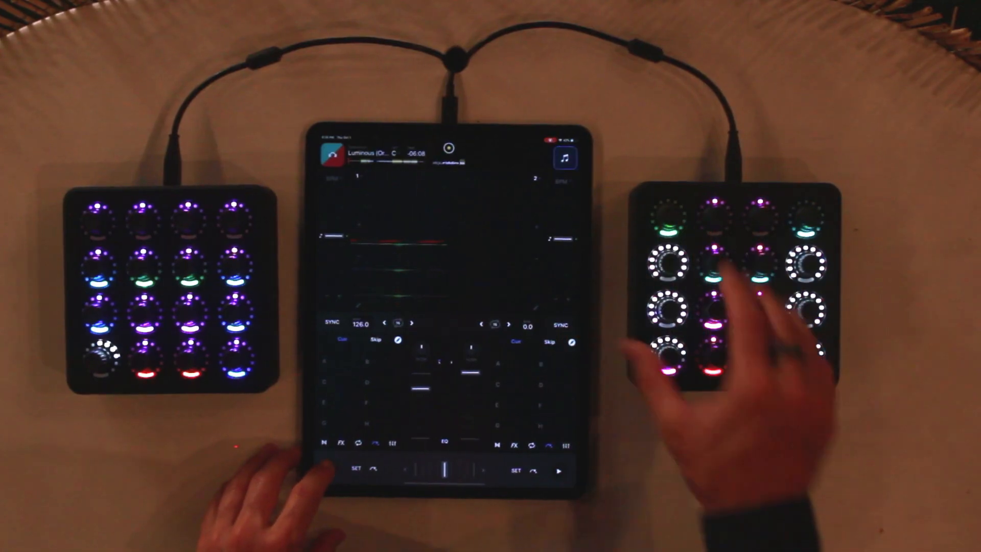
# Show deck 1's Manual effect slots (Echo, Reverb, Reverb) and display the mixer EQ bands.
pyautogui.click(332, 468)
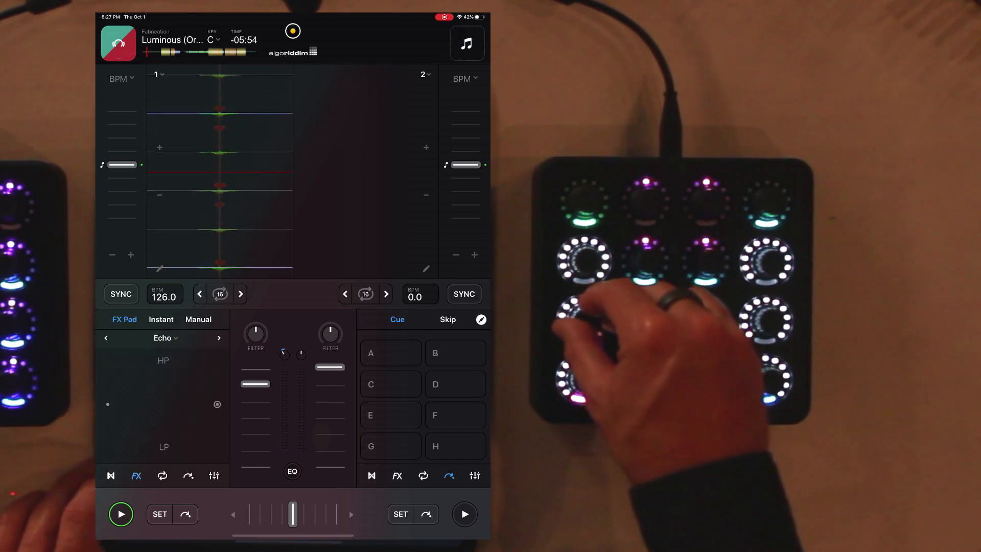
pyautogui.click(198, 319)
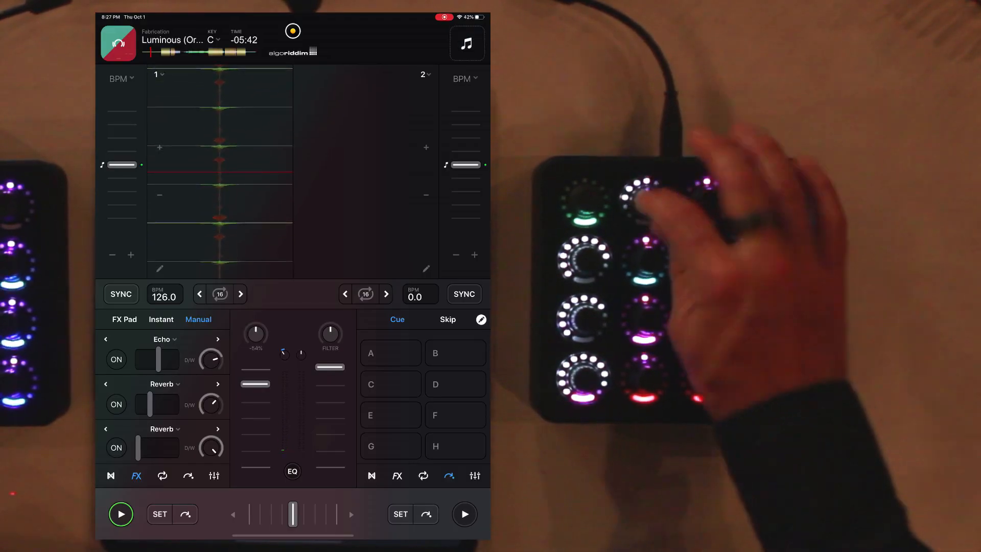
pyautogui.click(293, 471)
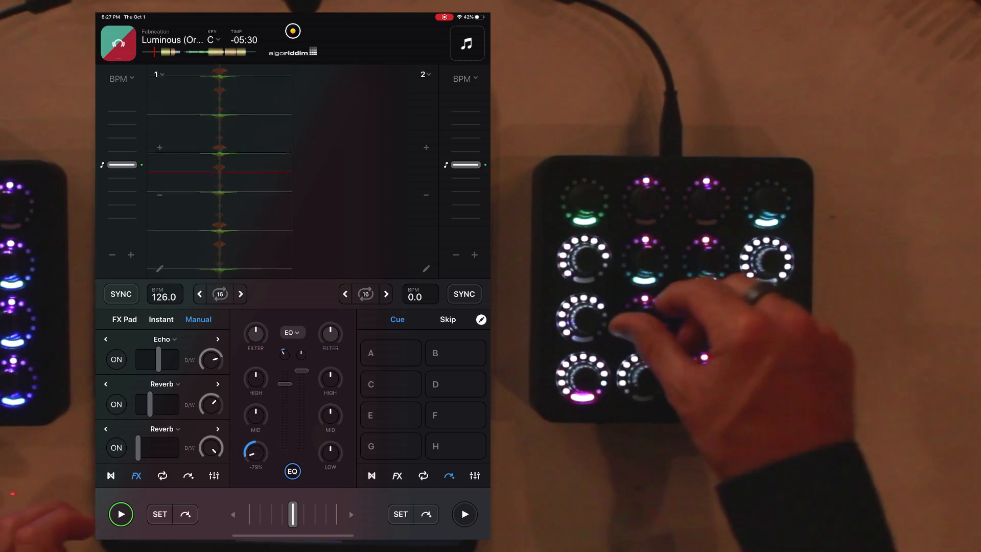
# Switch the mixer to Neural Mix and cut deck 1's harmonies to -17%.
pyautogui.click(292, 471)
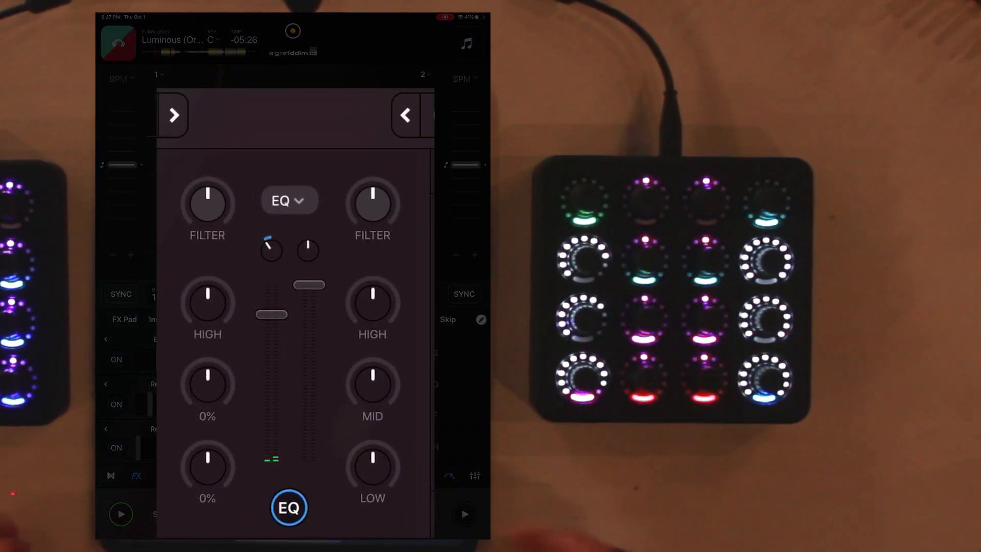
pyautogui.click(289, 200)
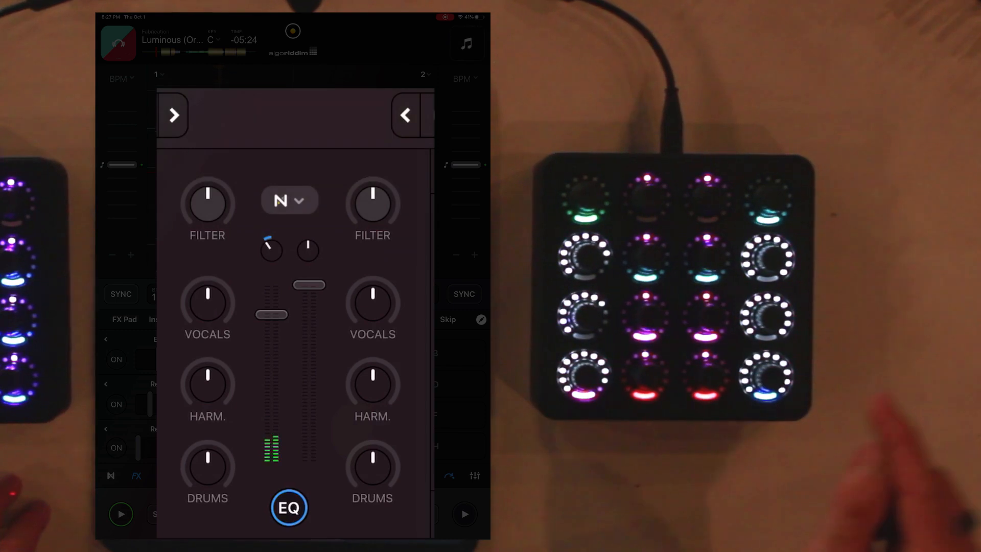
pyautogui.moveTo(207, 462); pyautogui.dragTo(207, 476)
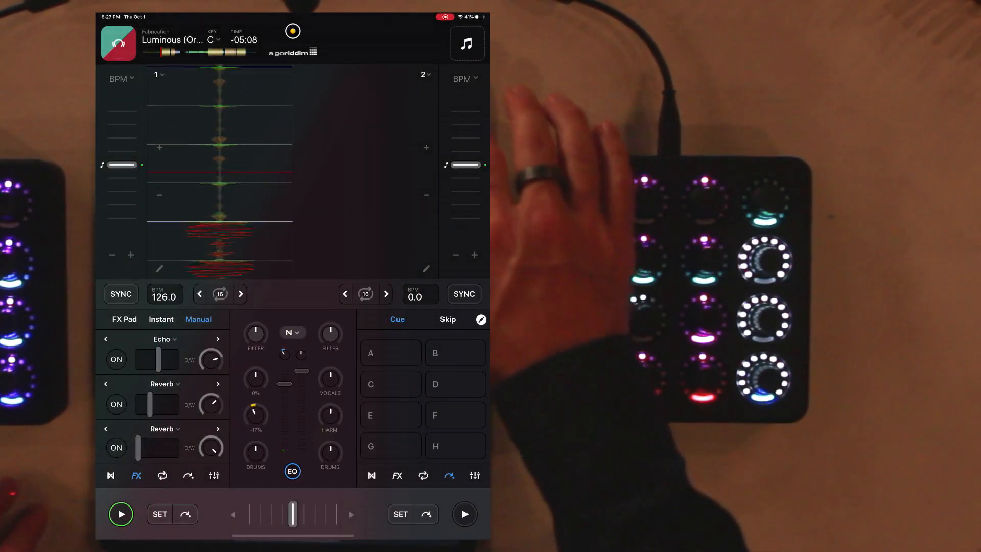
# Open the music library and scroll down through the Top 100 tracks.
pyautogui.click(465, 44)
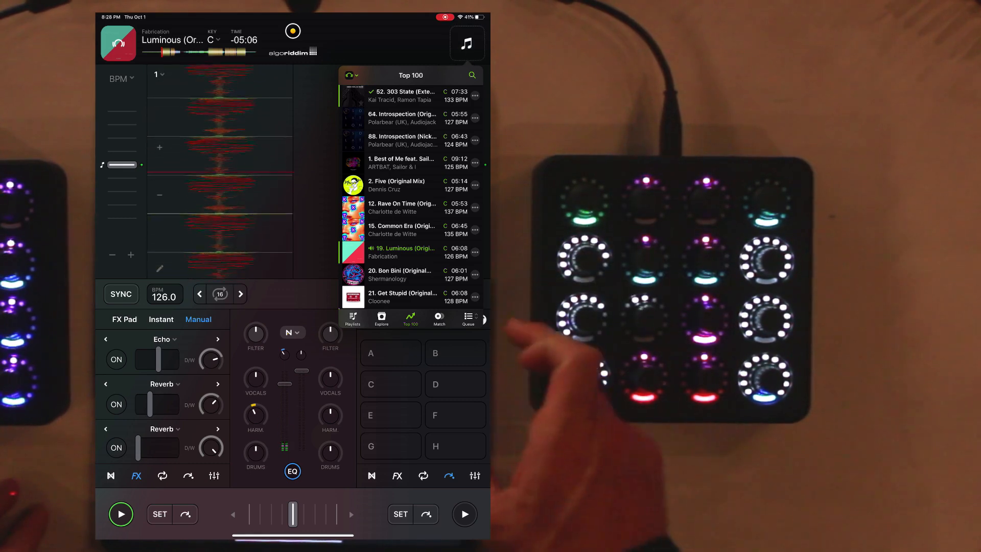
pyautogui.scroll(-3)
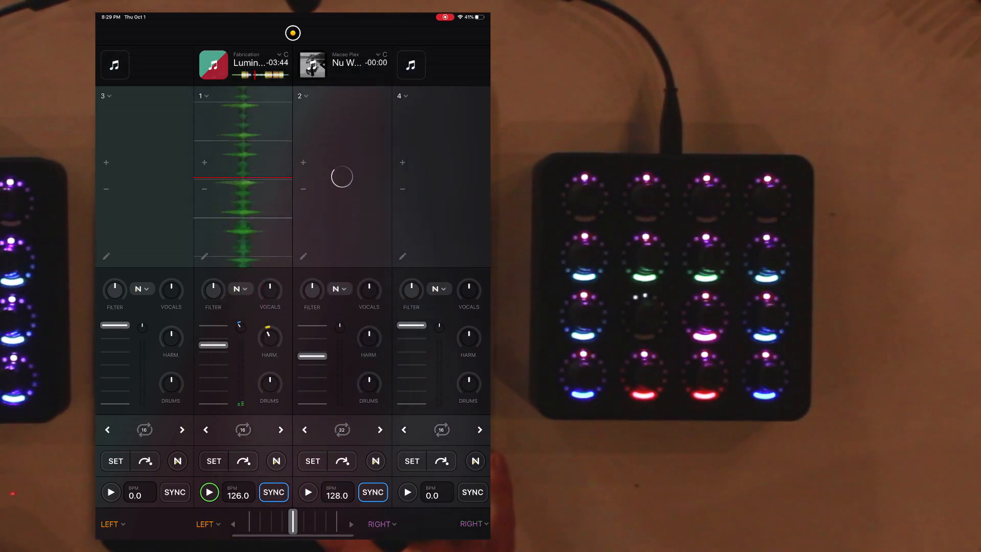
# Play Maceo Plex's Nu World on deck 2 synced at 126 BPM; open deck 4's track list.
pyautogui.click(307, 491)
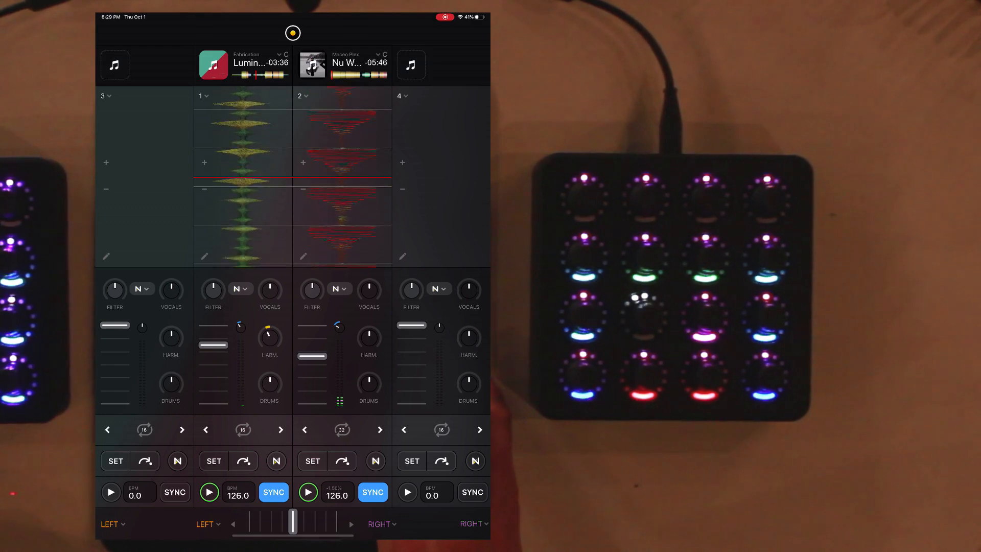
pyautogui.click(411, 64)
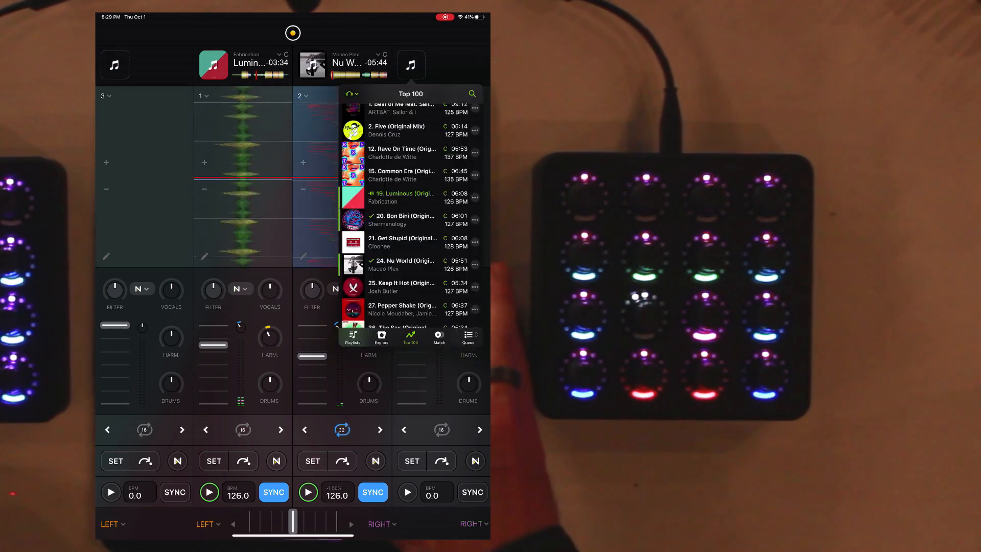
# Load Josh Butler's Keep It Hot onto deck 4 and sync it to 126 BPM.
pyautogui.click(353, 286)
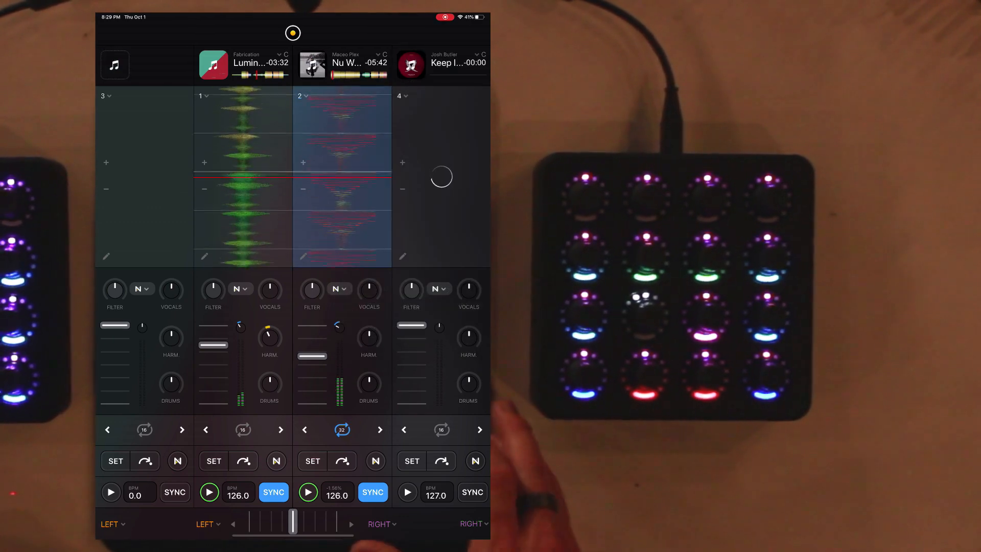
pyautogui.click(407, 492)
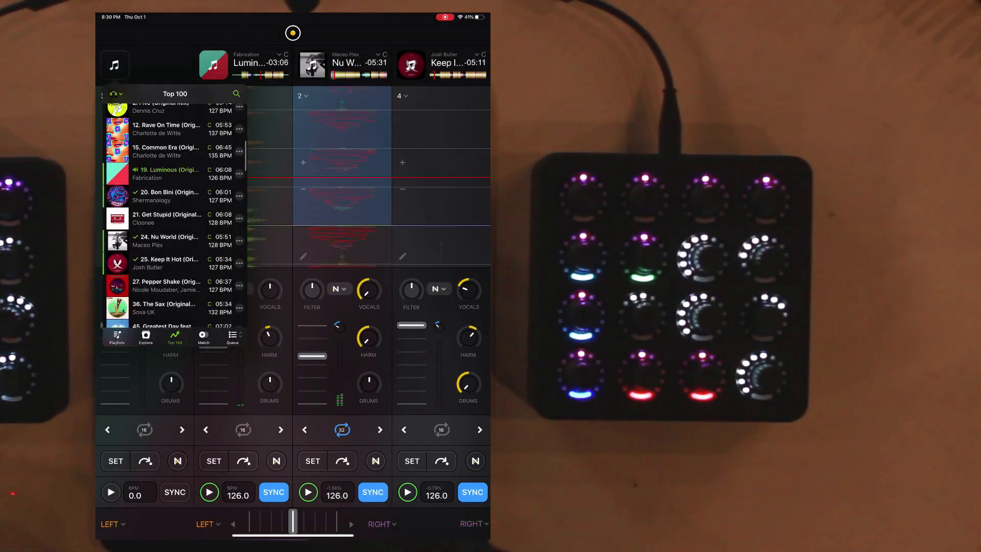
# Scroll the track list for deck 3 and bring up the deck layout choices.
pyautogui.scroll(-3)
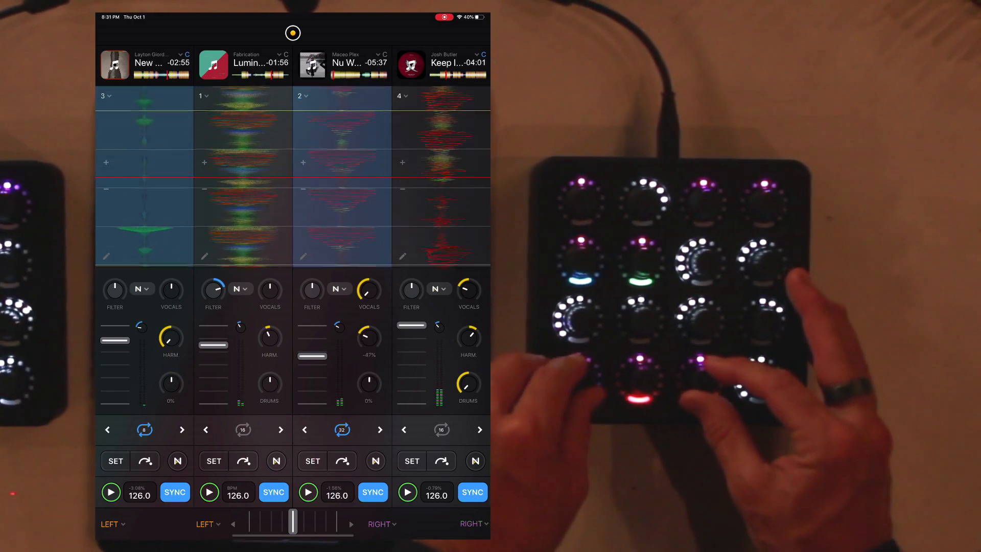
pyautogui.click(292, 34)
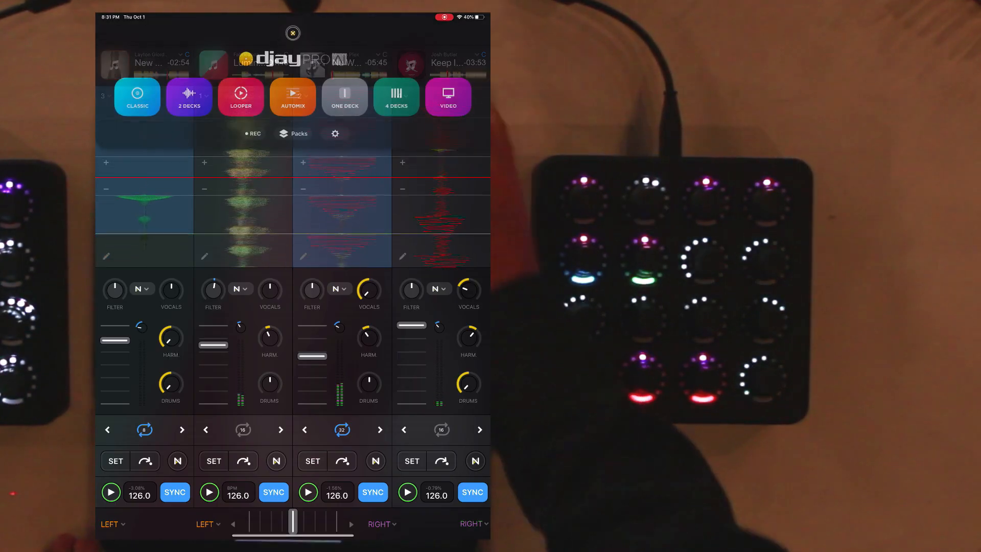